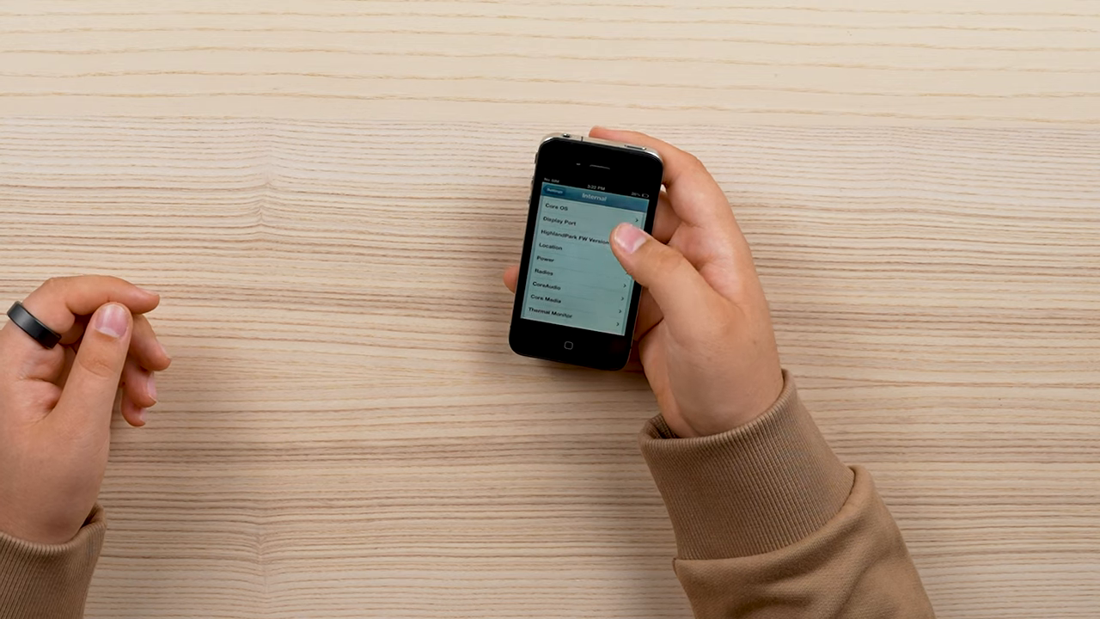
{"action": "scroll", "scroll_direction": "down", "scroll_amount": 3}
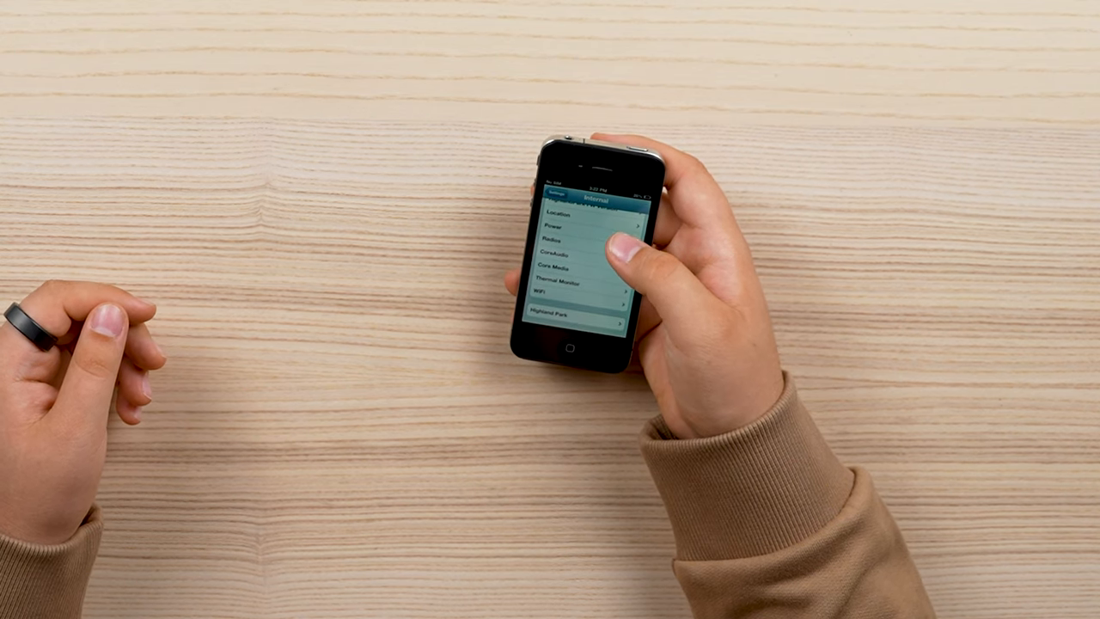